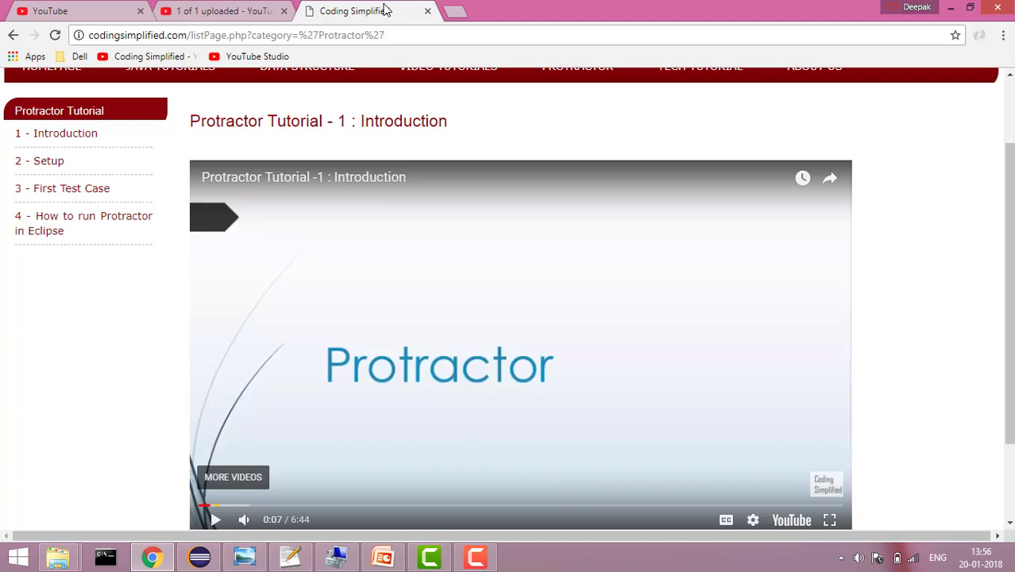
mouse_move(248, 79)
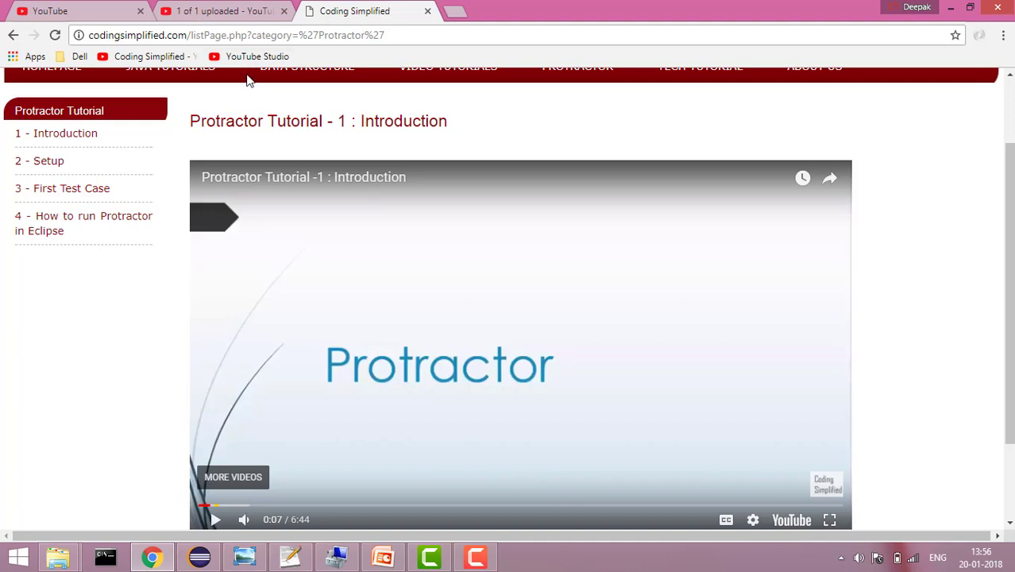
mouse_move(295, 200)
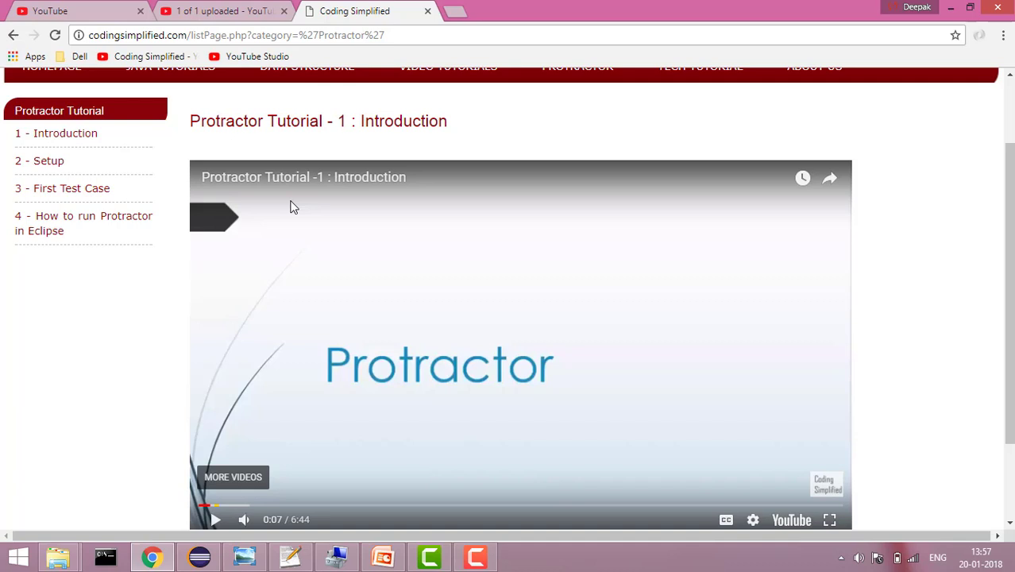
mouse_move(181, 124)
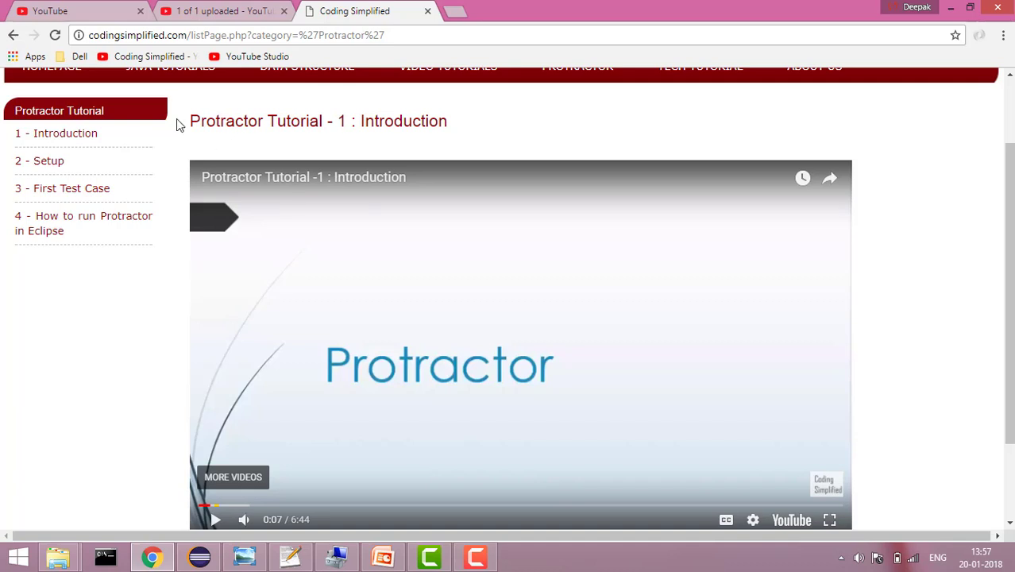
Switch from the Coding Simplified tutorial page to the YouTube home page
left_click(49, 9)
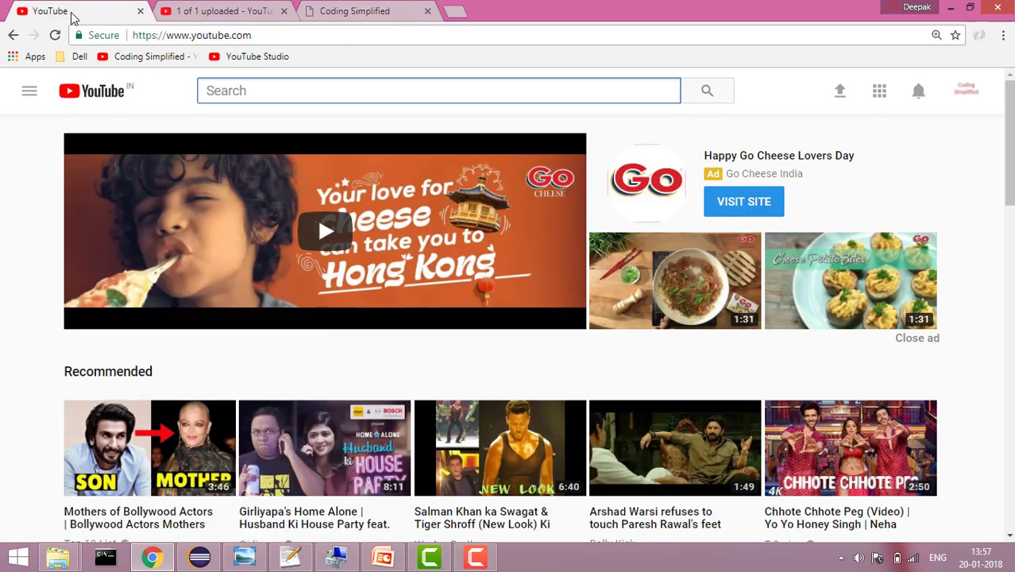
Reach Creator Studio's Video Manager from the account avatar, listing the channel's uploads
left_click(438, 89)
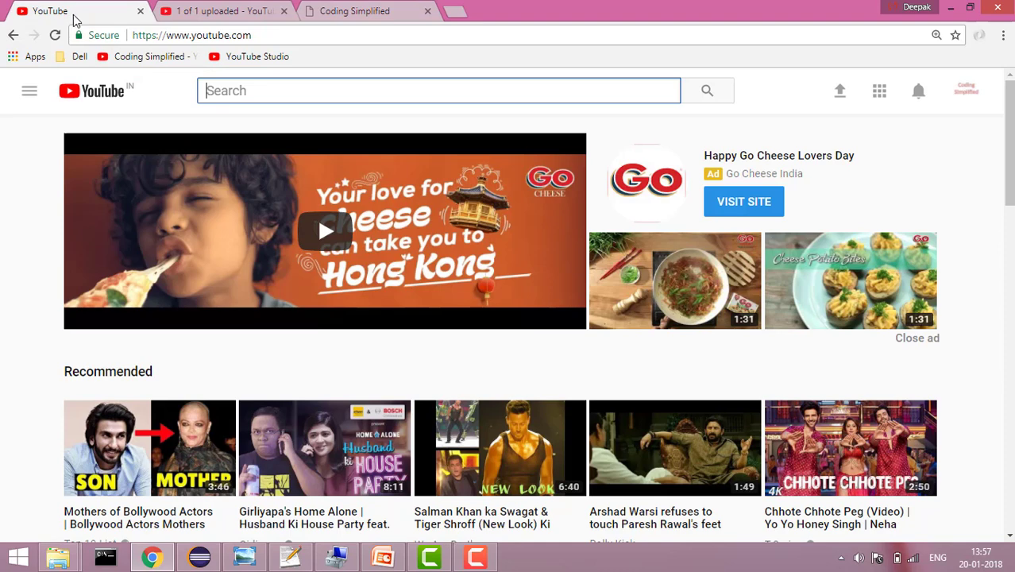
mouse_move(999, 70)
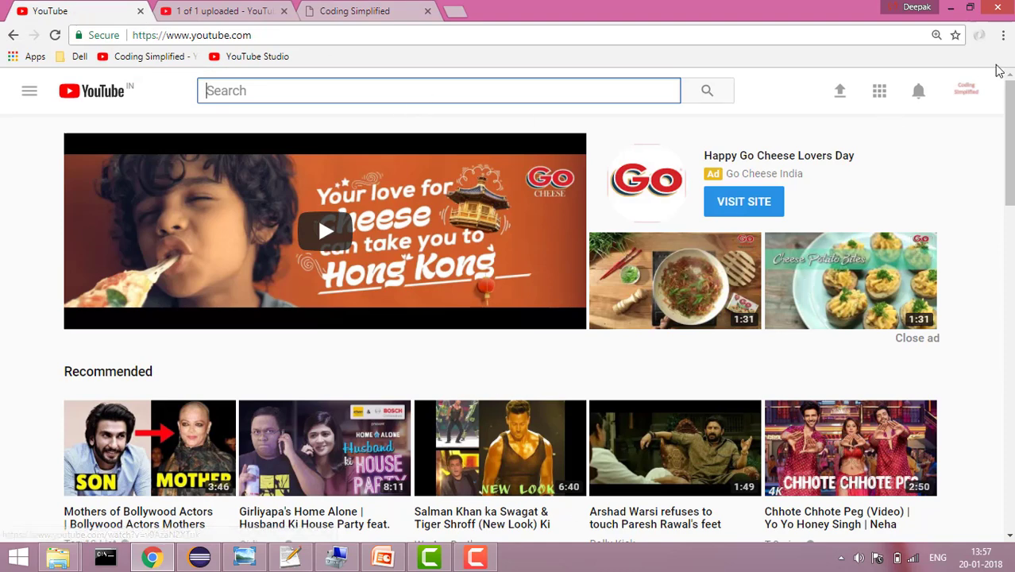
left_click(966, 89)
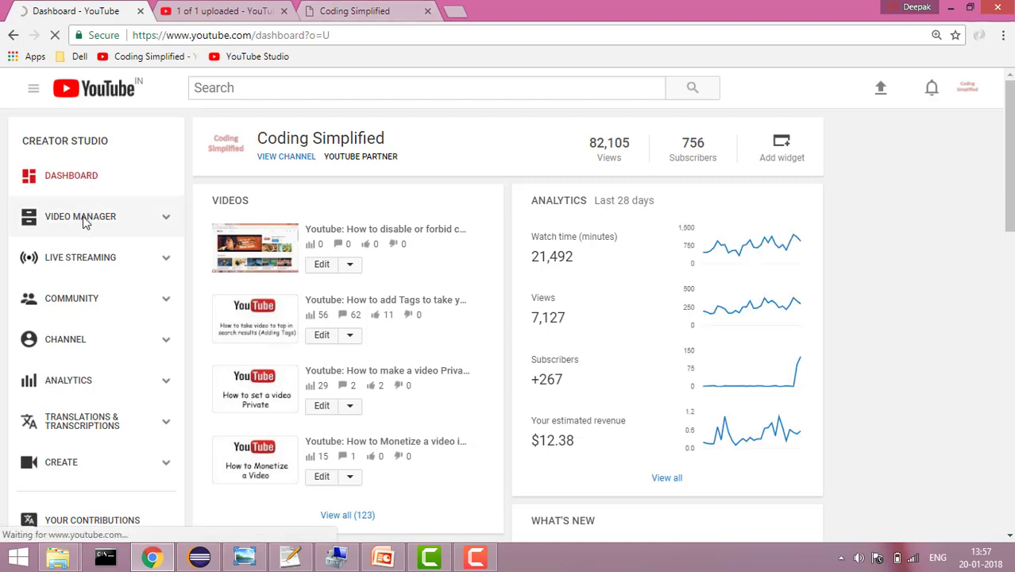
left_click(79, 216)
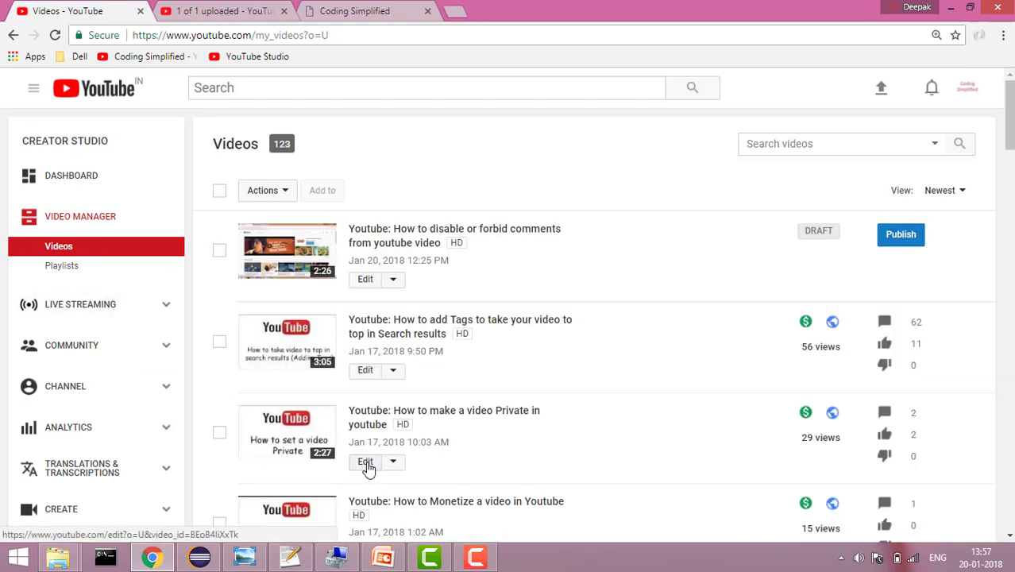
Begin editing 'Youtube: How to make a video Private in youtube'
left_click(365, 461)
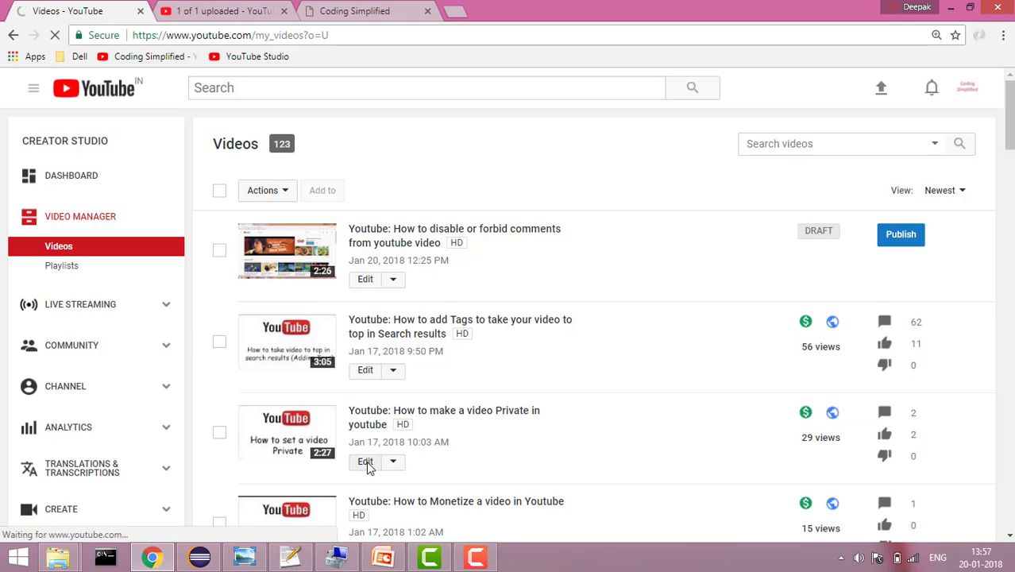
left_click(366, 461)
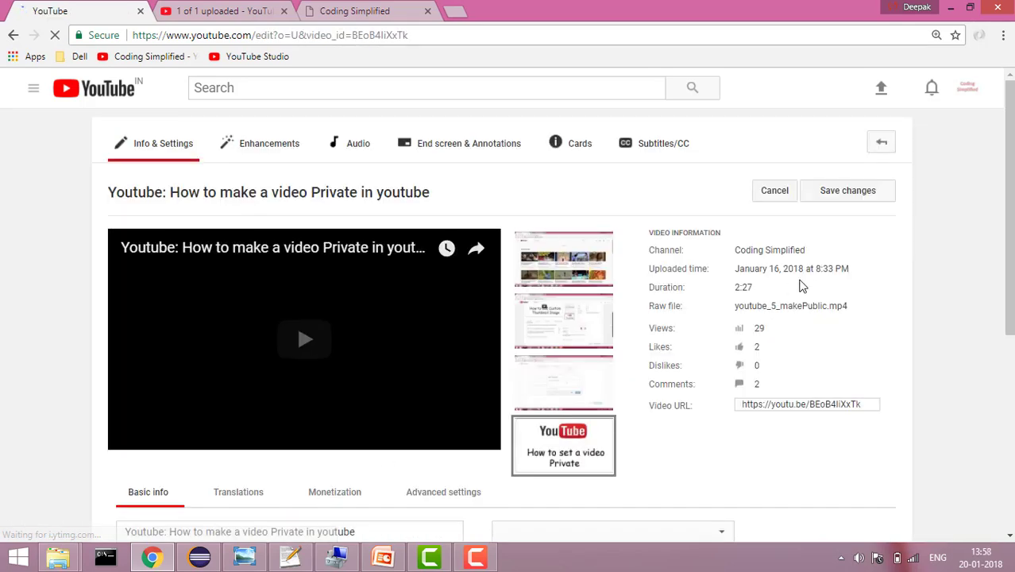
Show the video's Advanced settings down to Distribution options and read the Allow embedding help note
scroll("down", 3)
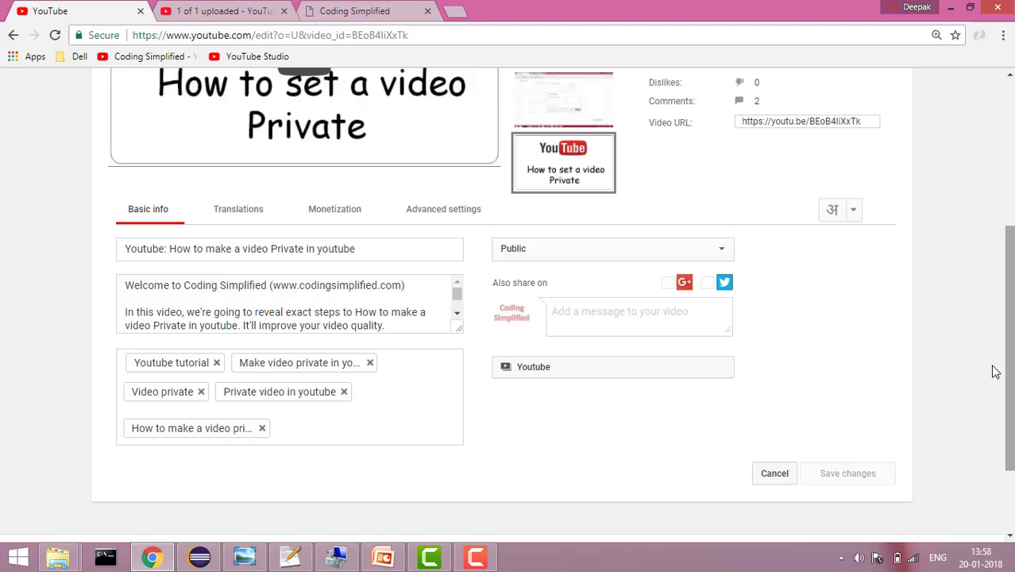
left_click(443, 210)
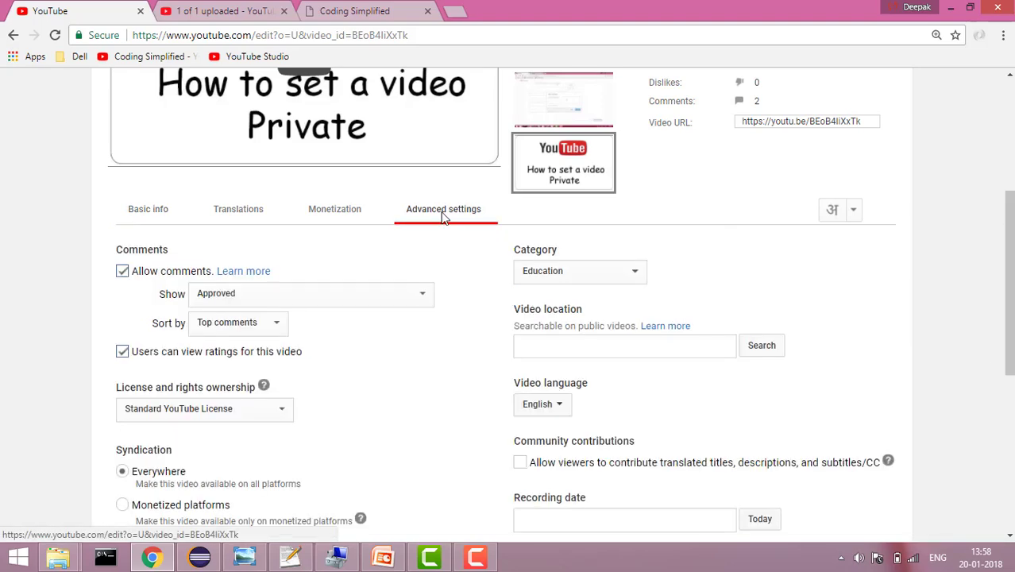
scroll("down", 3)
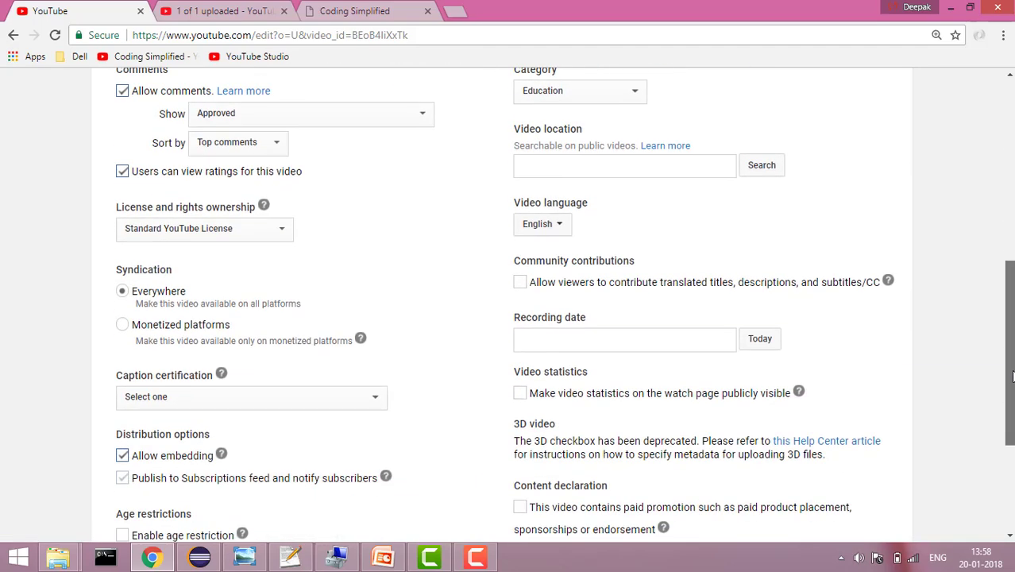
scroll("down", 3)
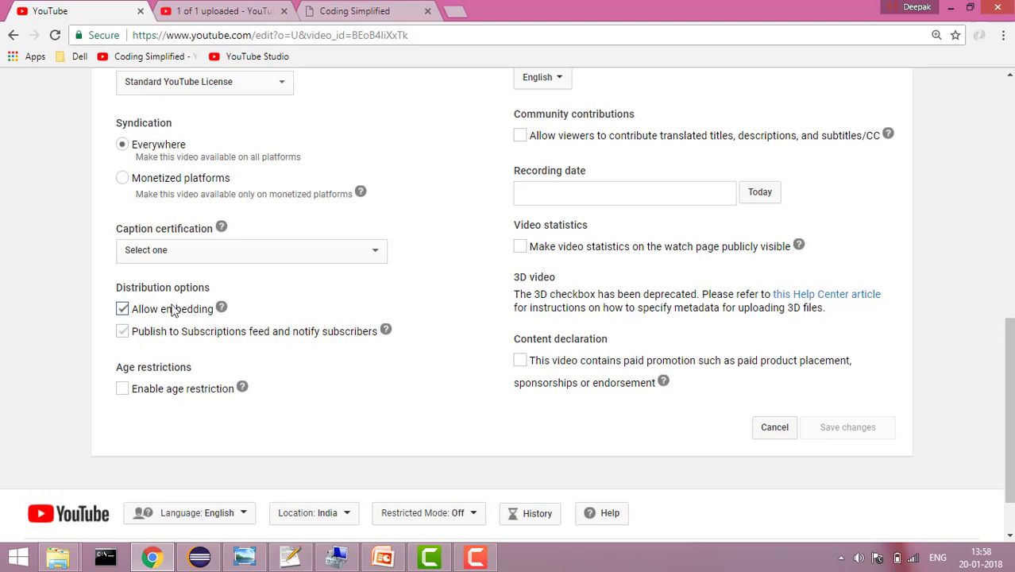
mouse_move(222, 308)
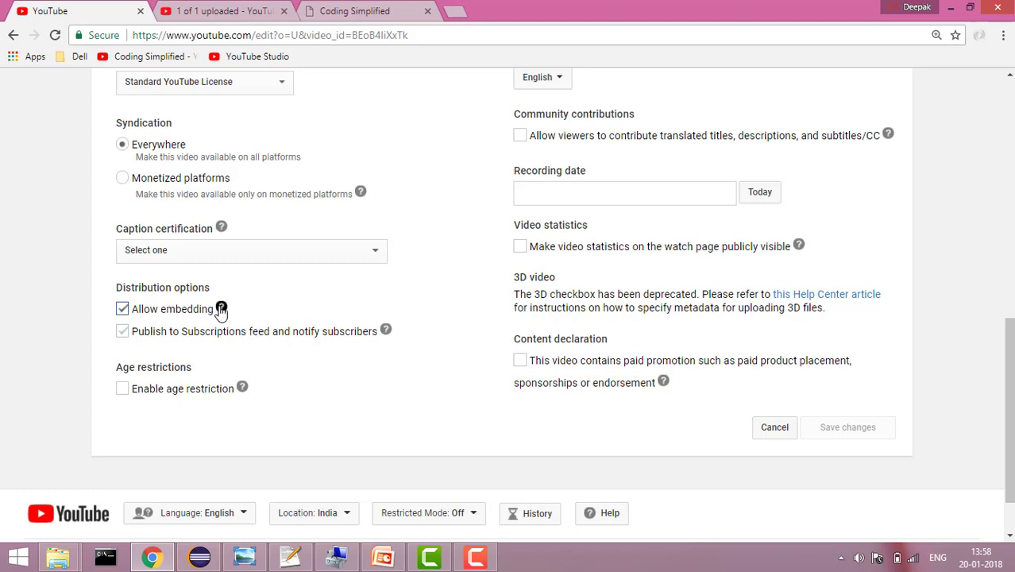
left_click(221, 308)
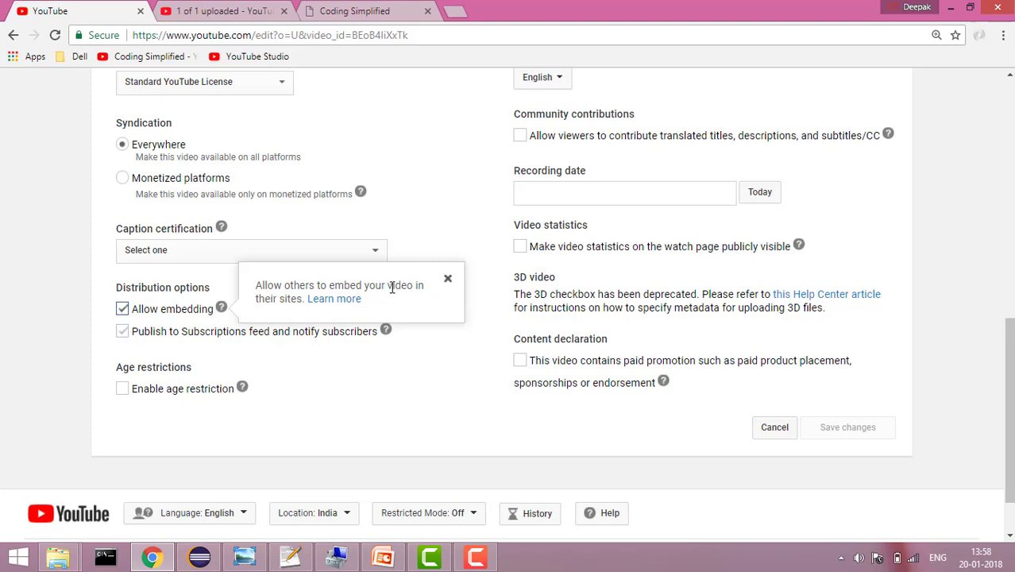
mouse_move(275, 315)
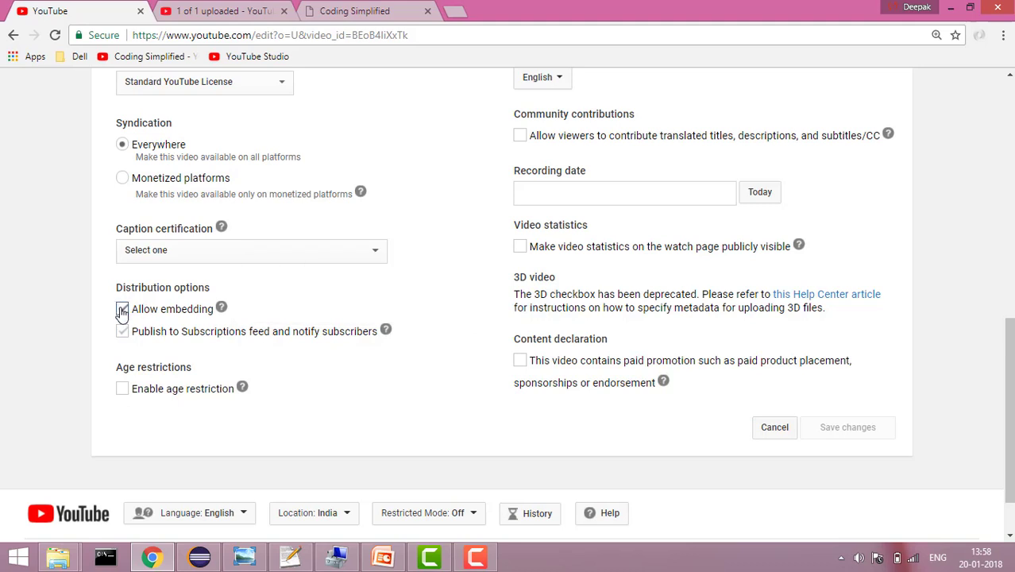
Uncheck Allow embedding for the make-private video and save the change
left_click(122, 308)
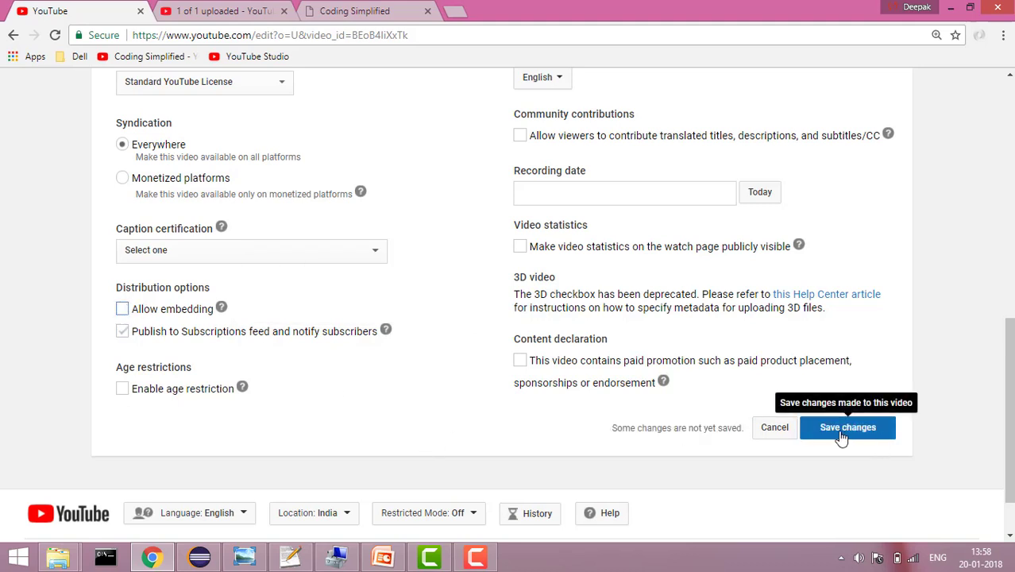
left_click(846, 427)
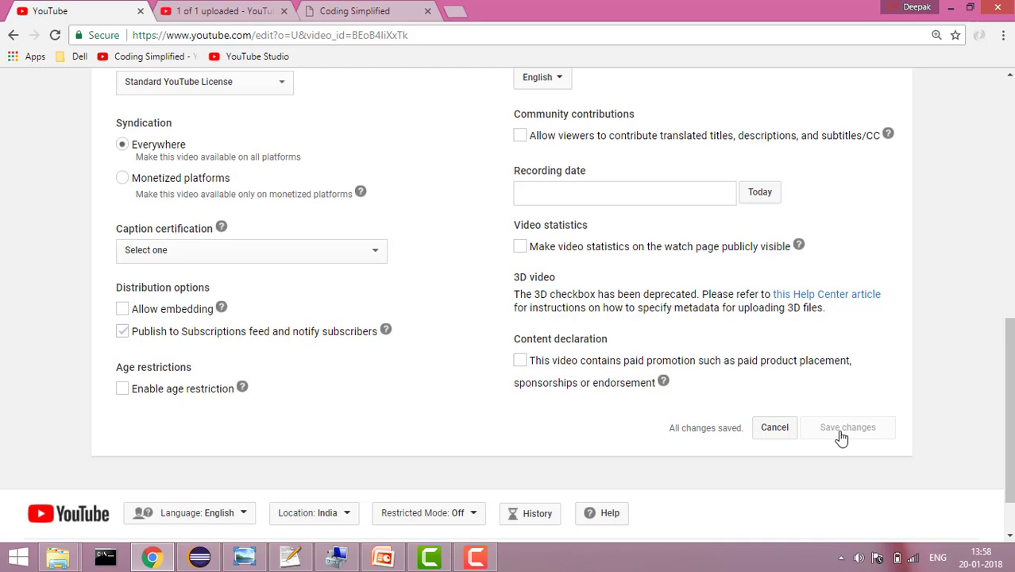
left_click(122, 308)
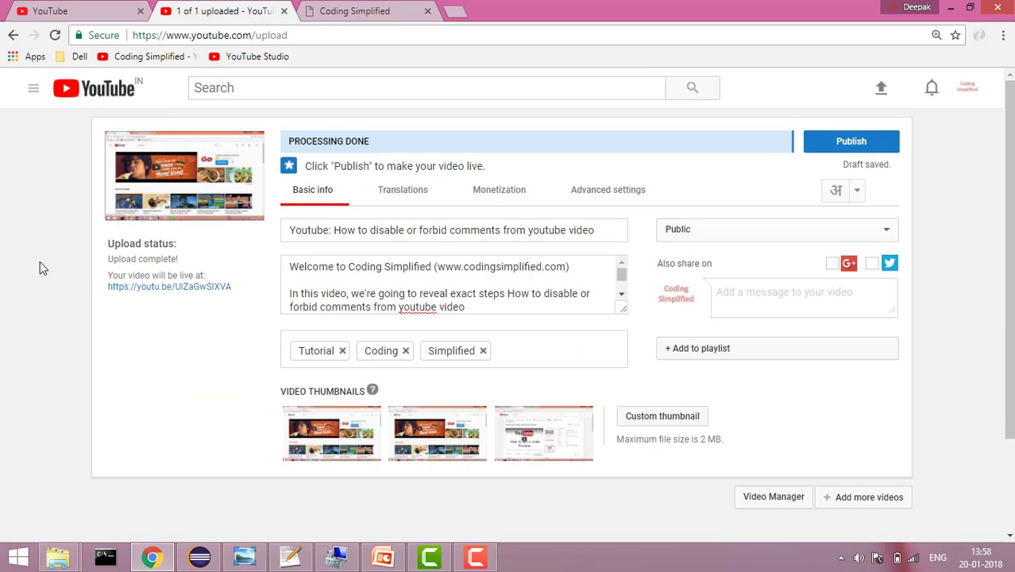
mouse_move(241, 260)
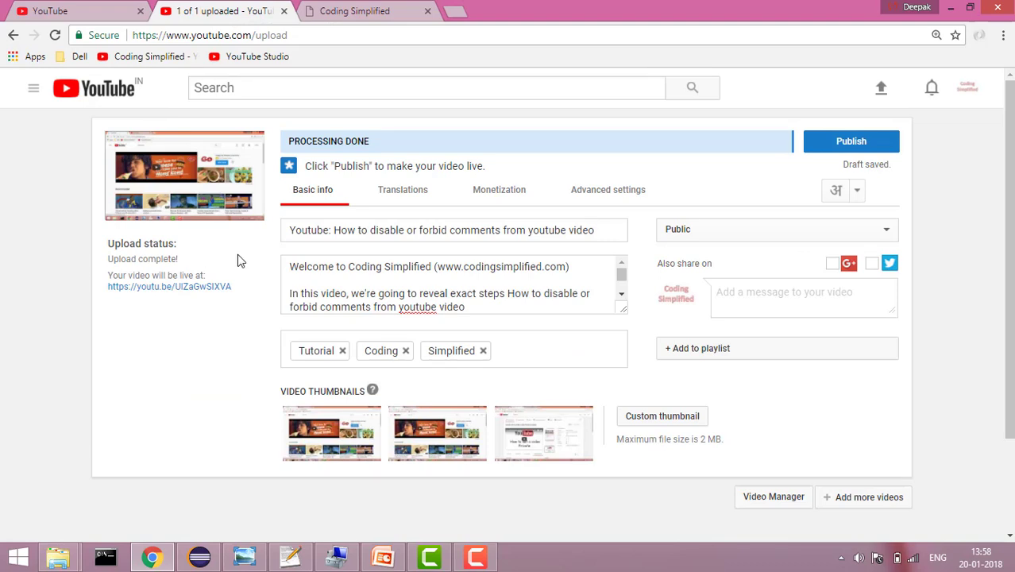
Uncheck Allow embedding in the disable-comments upload's Advanced settings, leaving comments allowed
left_click(607, 189)
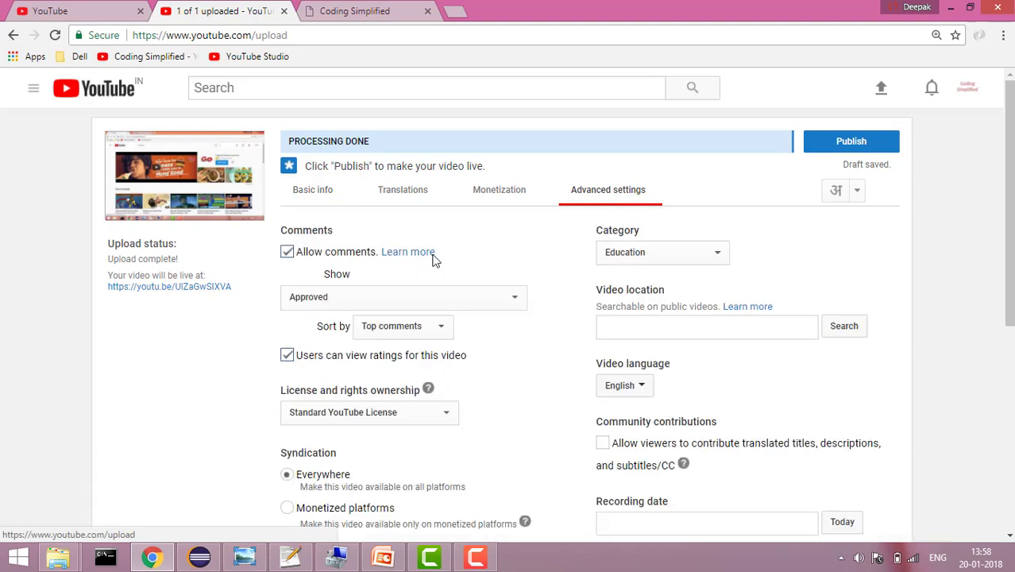
mouse_move(172, 375)
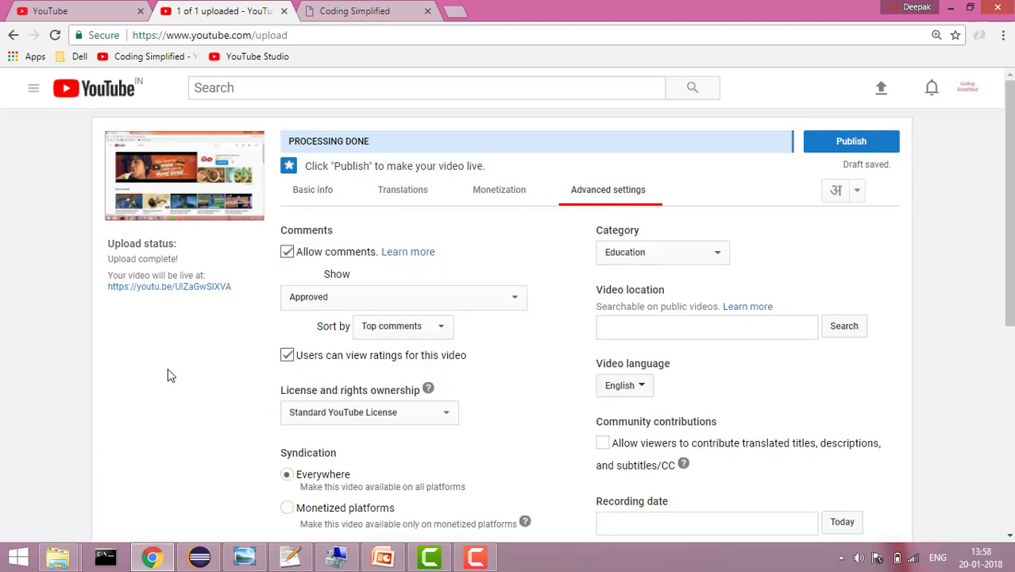
scroll("down", 3)
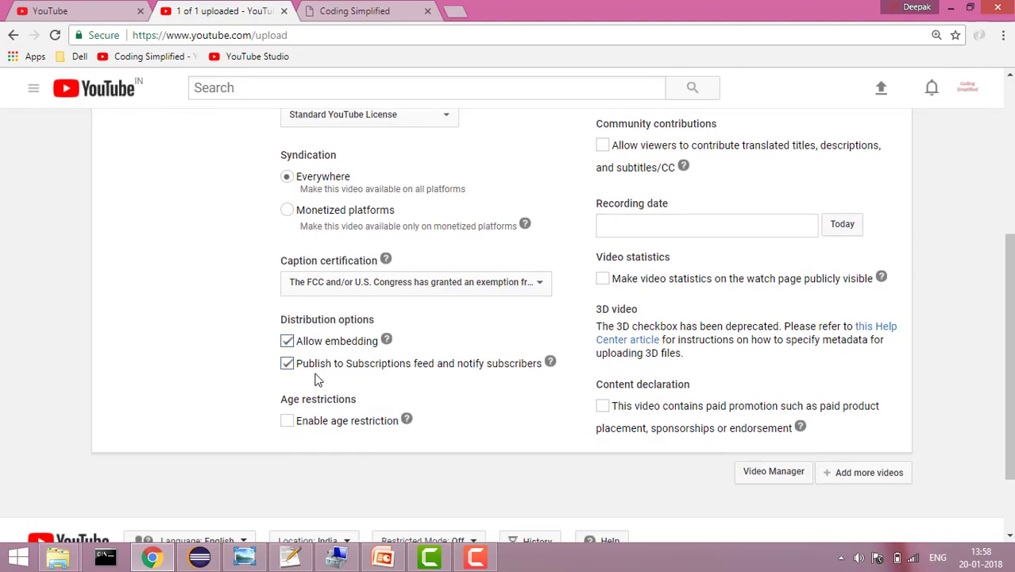
left_click(288, 339)
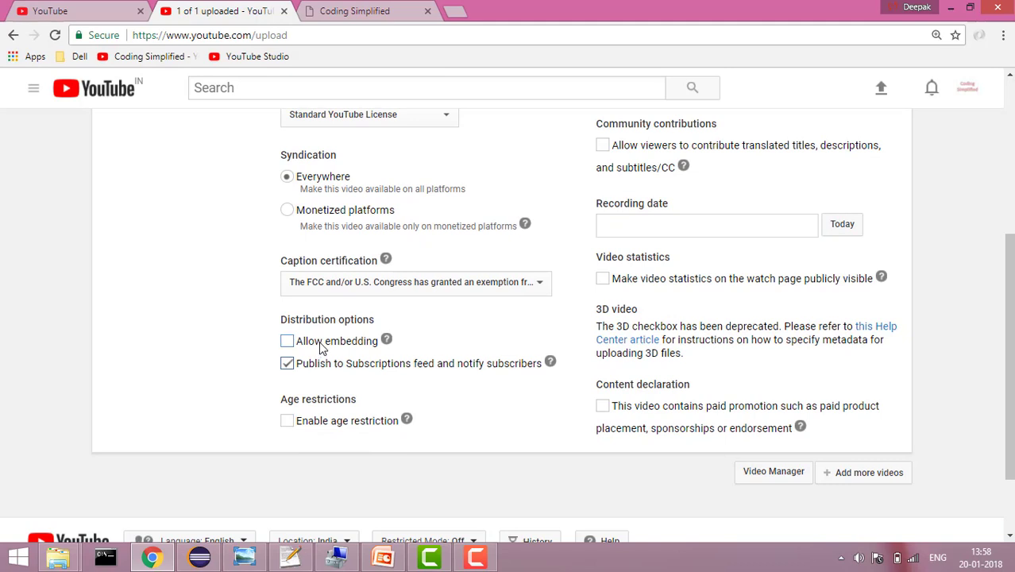